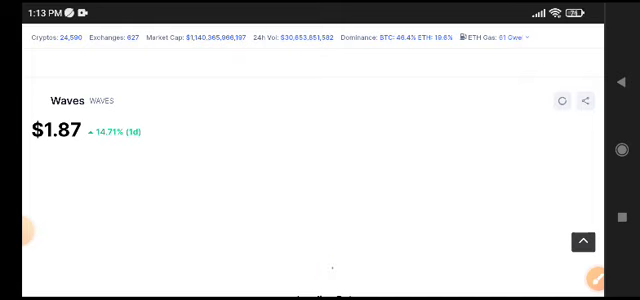
- Scroll the Waves page down until the Chart tab and its empty chart panel are visible
left_click(564, 100)
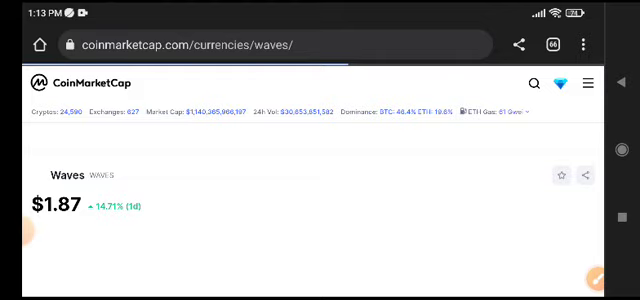
scroll("down", 3)
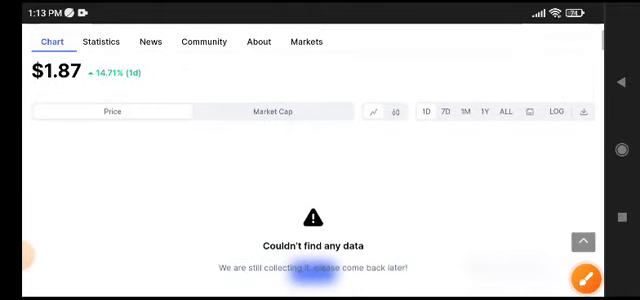
- Scroll past the converter to the statistics listing market cap, 24h volume and 111,964,404 WAVES supply
scroll("down", 3)
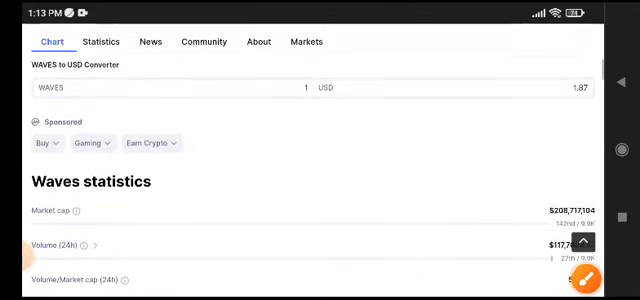
scroll("down", 3)
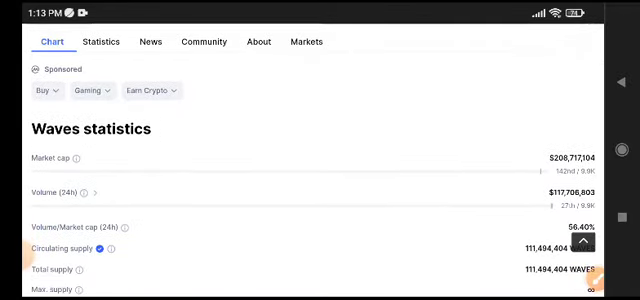